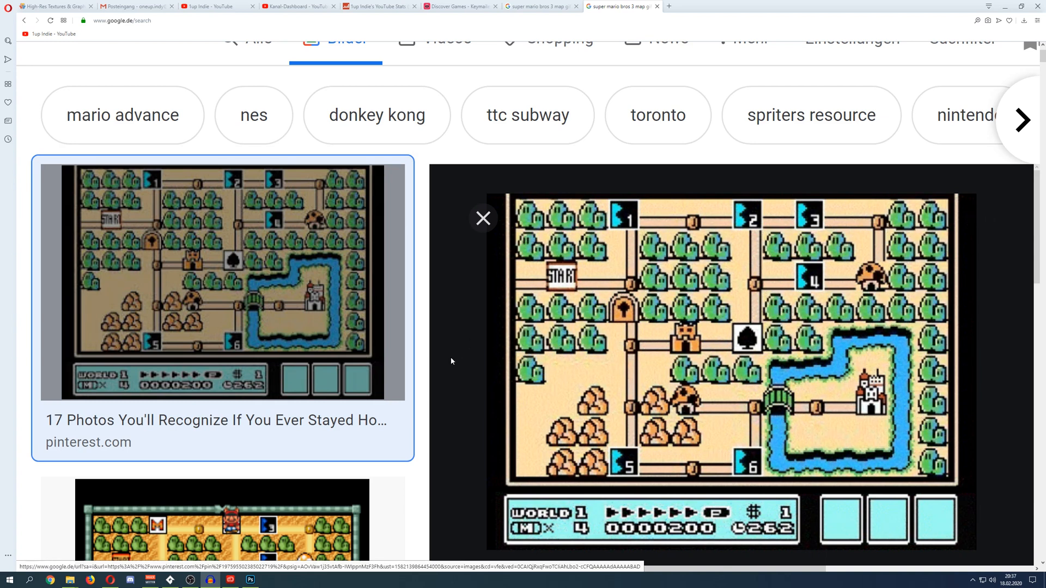
mouse_move(662, 233)
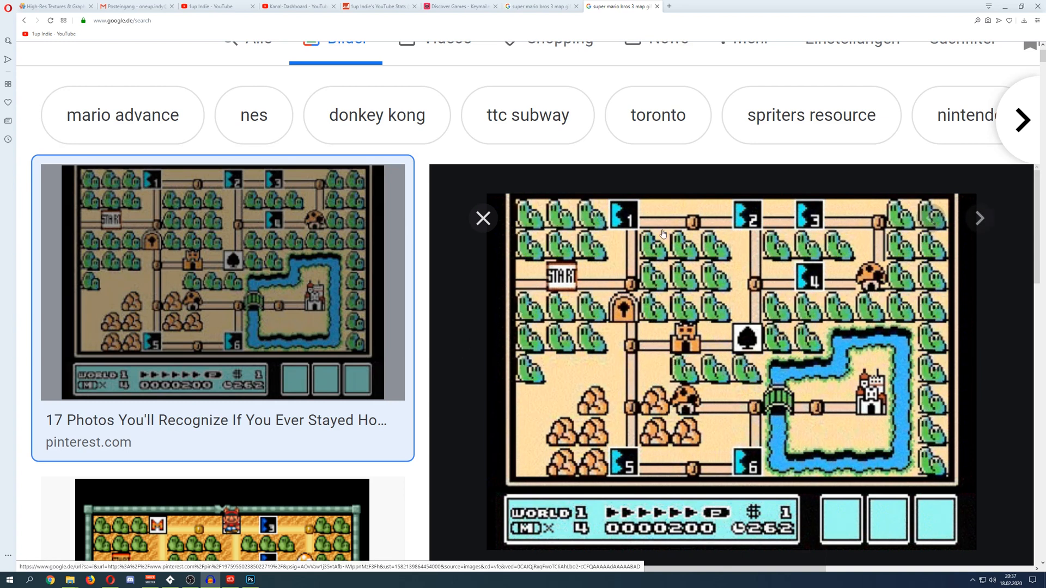
mouse_move(482, 356)
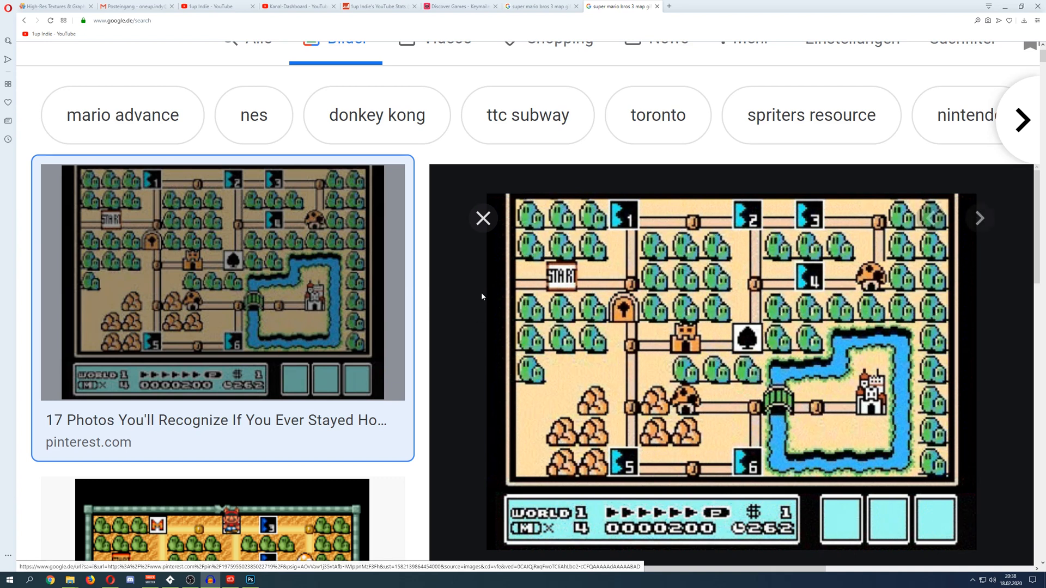
Review the 1up Indie daily stats table on Social Blade, then return to the Super Mario map images.
left_click(377, 7)
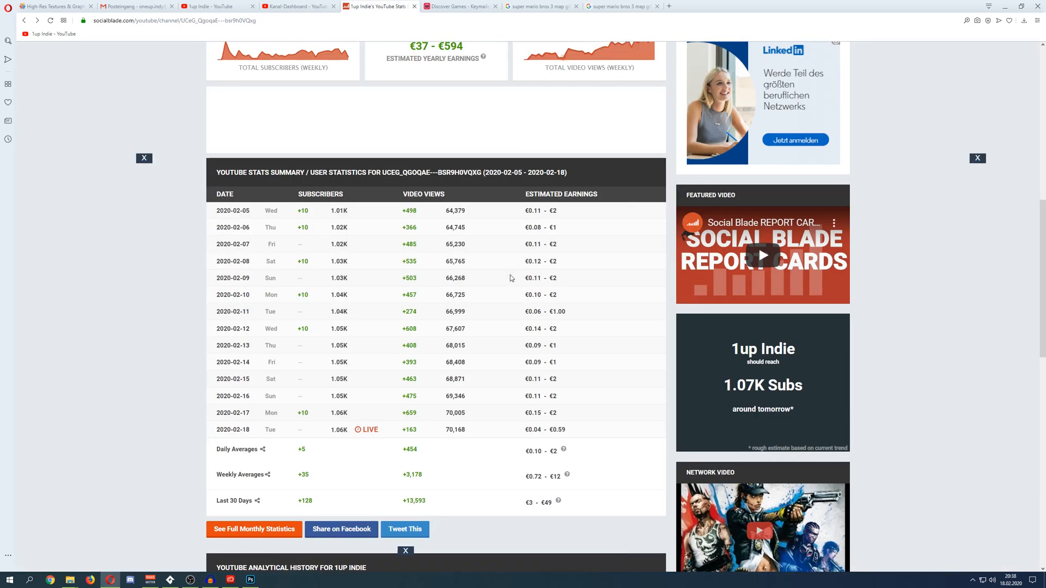
mouse_move(245, 292)
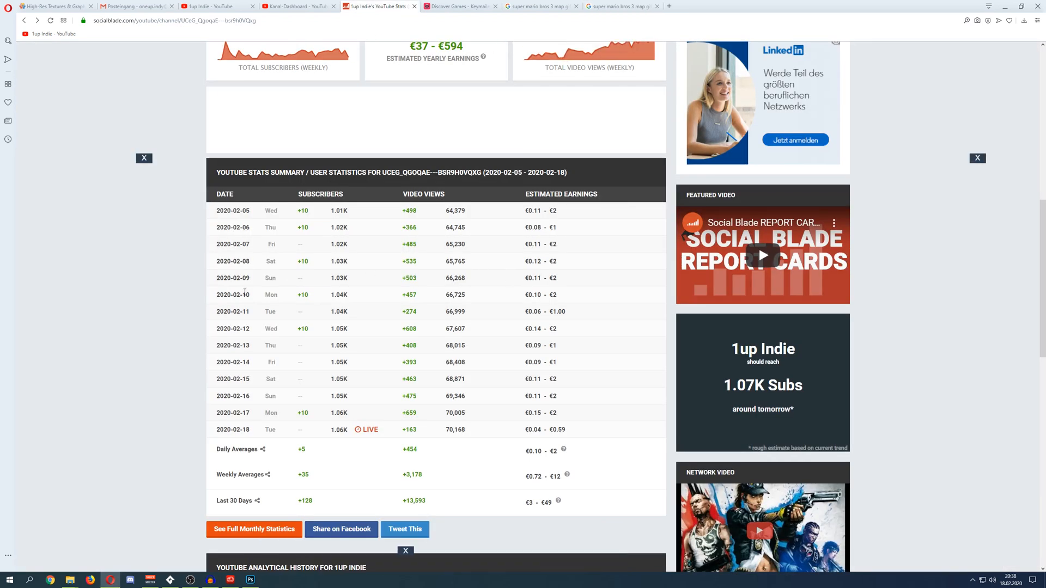
mouse_move(374, 323)
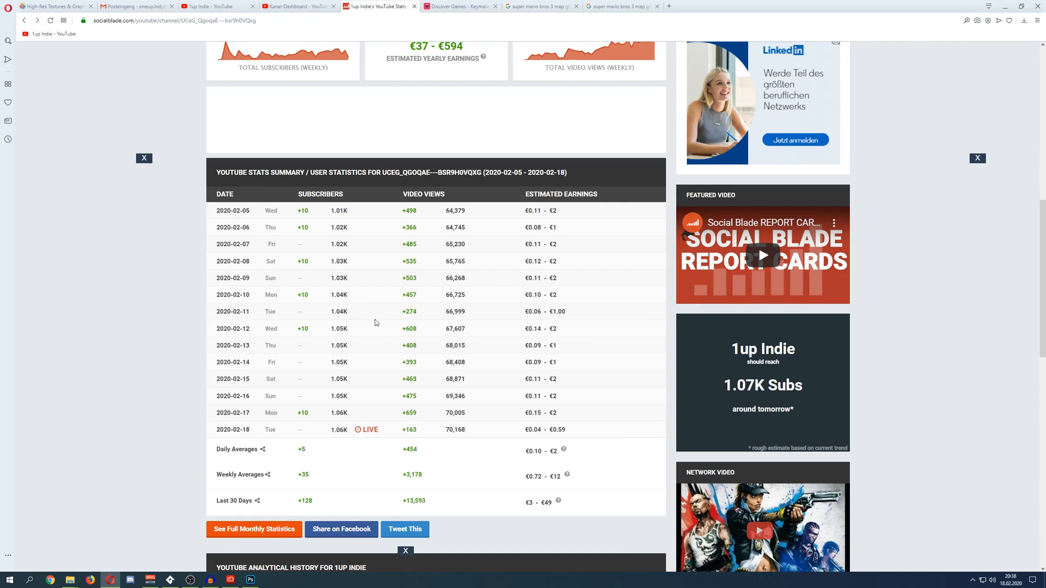
mouse_move(284, 350)
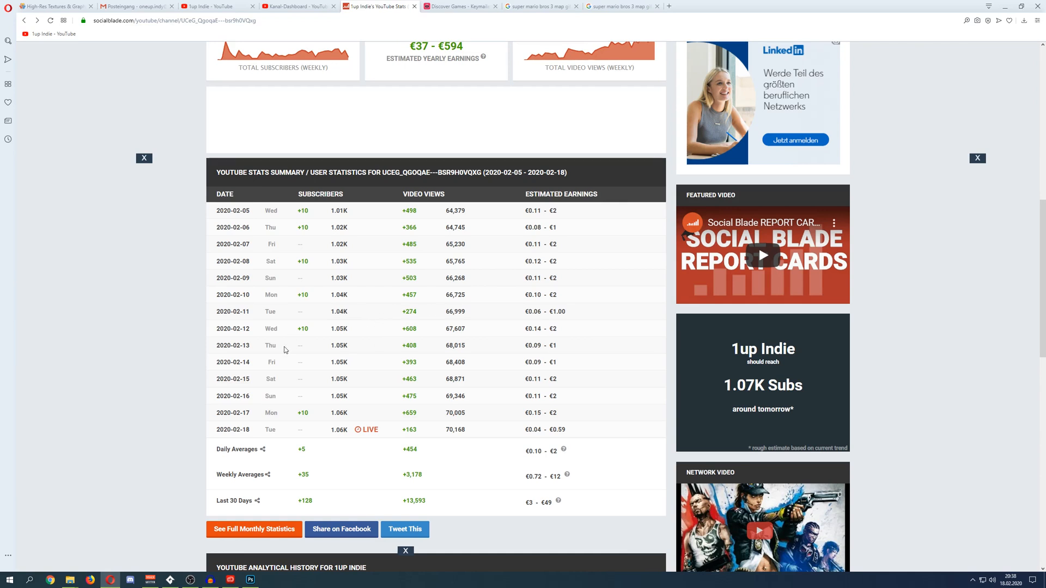
double_click(338, 345)
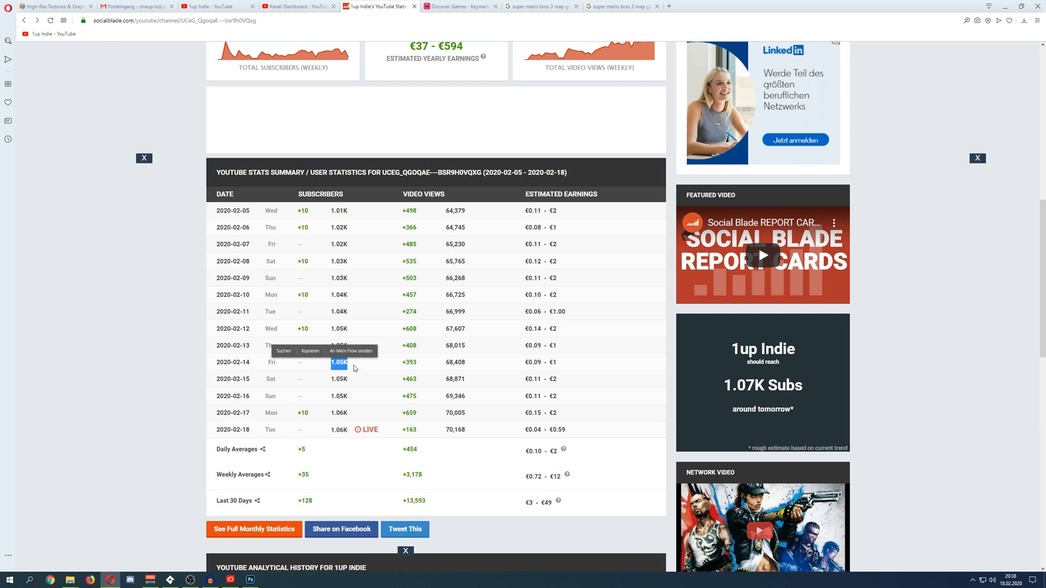
scroll("down", 3)
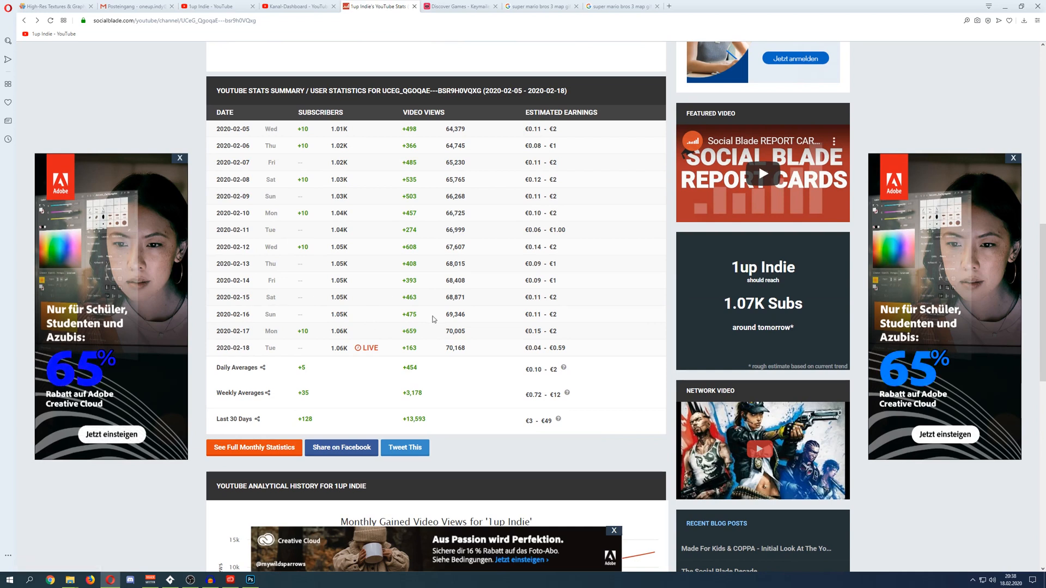
mouse_move(373, 326)
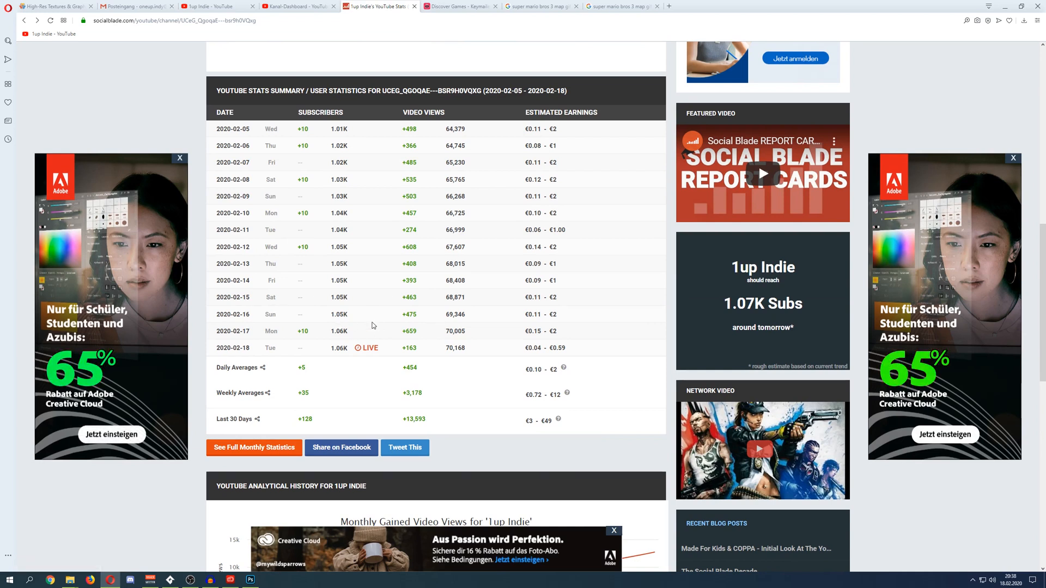
scroll("down", 3)
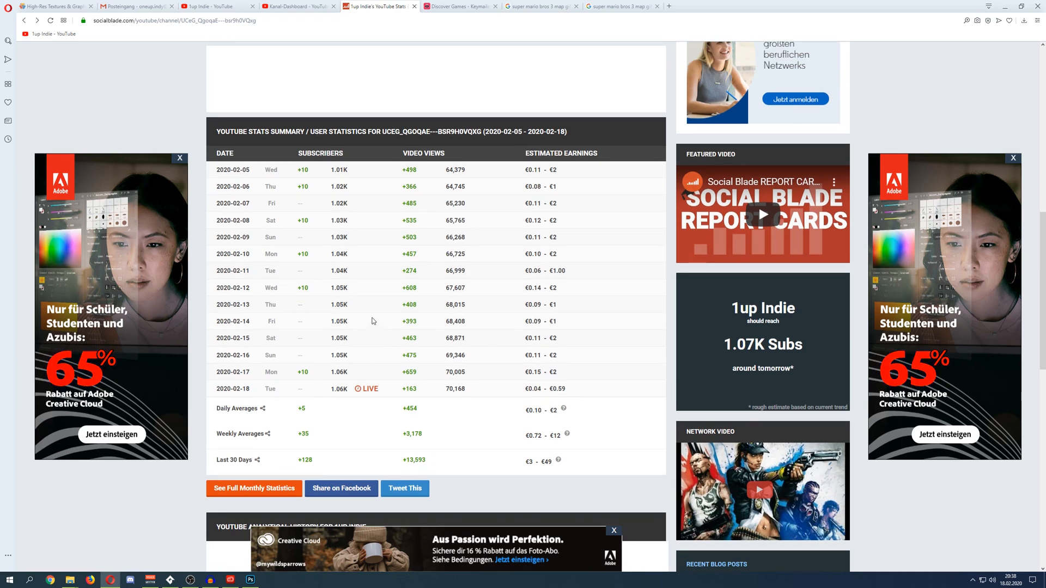
mouse_move(391, 290)
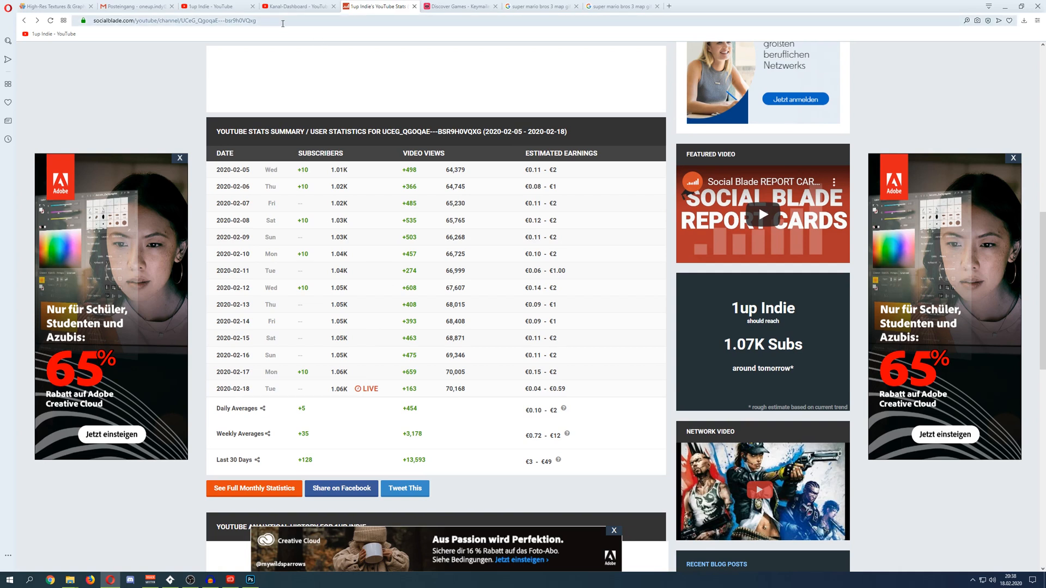
mouse_move(272, 35)
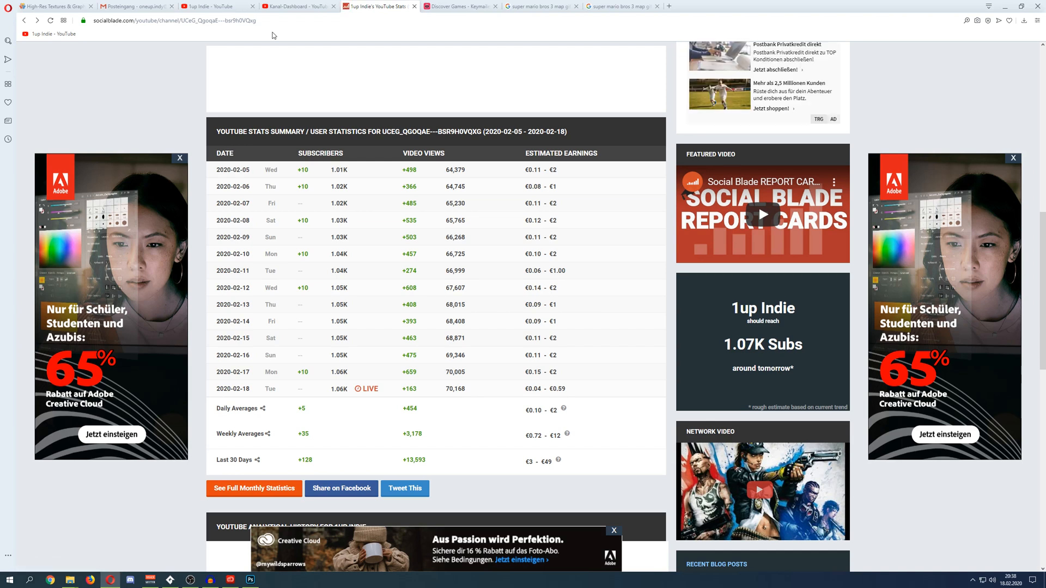
mouse_move(335, 44)
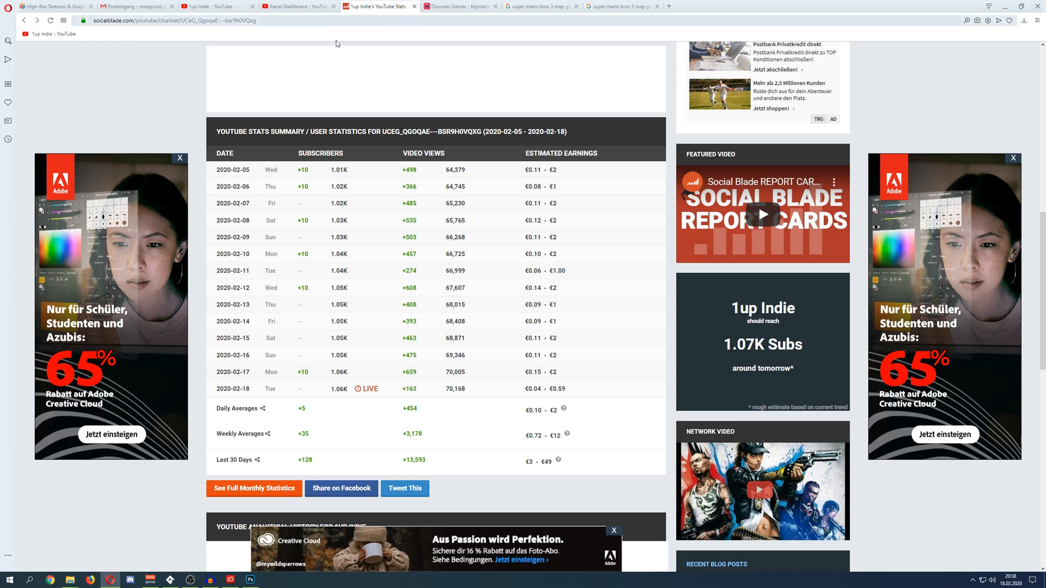
left_click(540, 7)
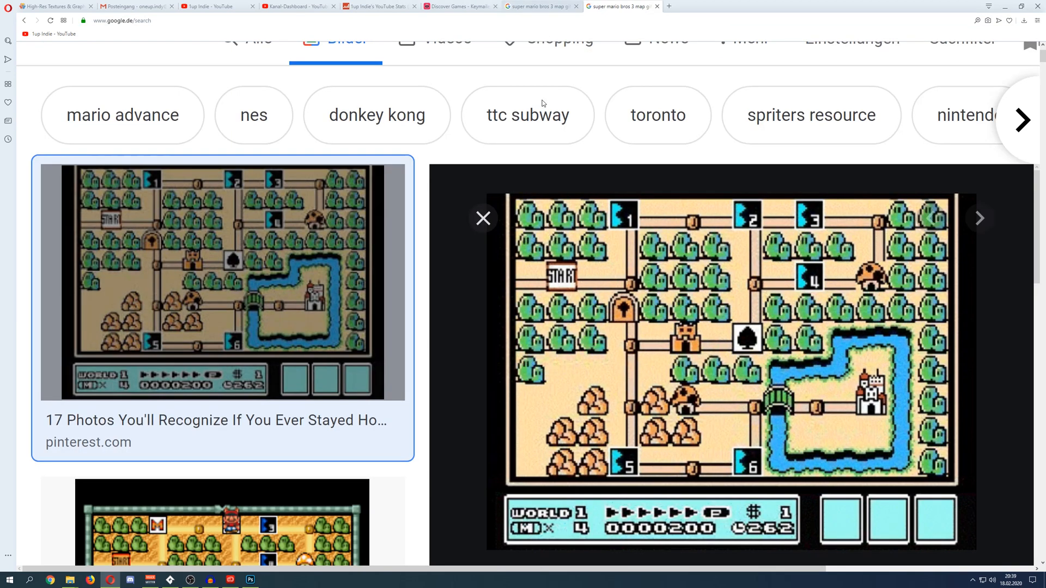
mouse_move(695, 267)
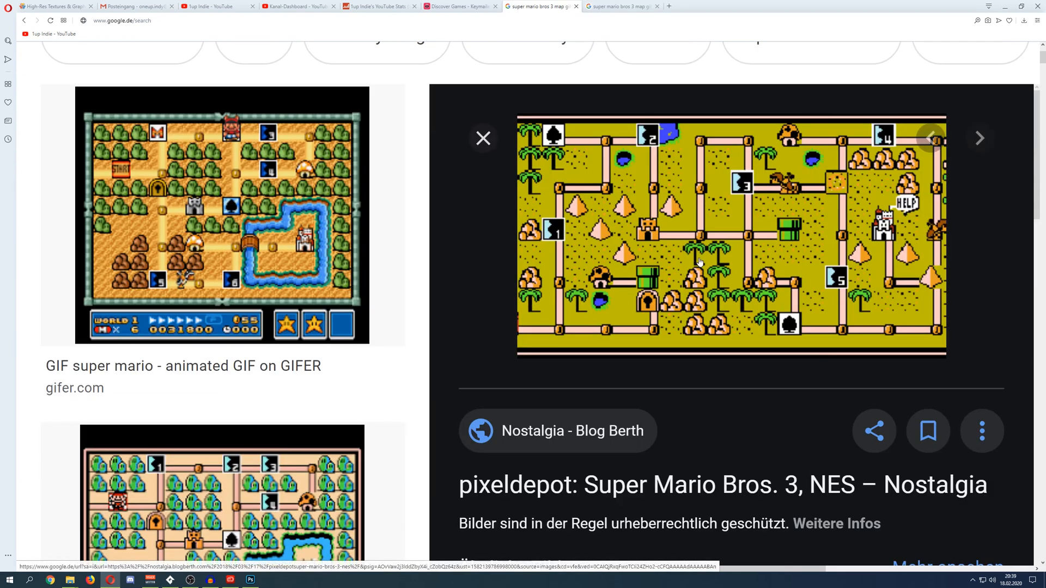
mouse_move(783, 355)
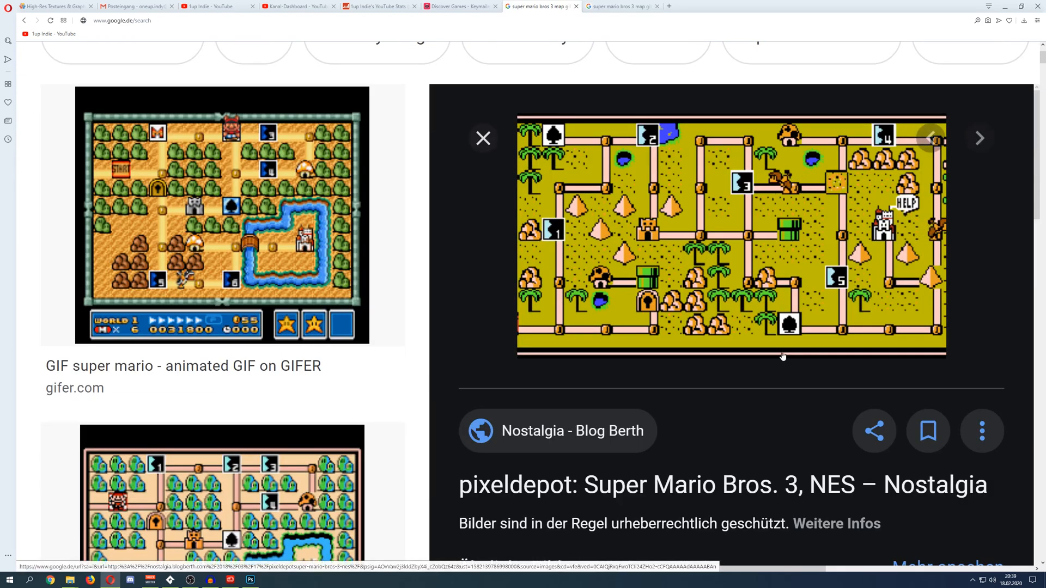
mouse_move(170, 578)
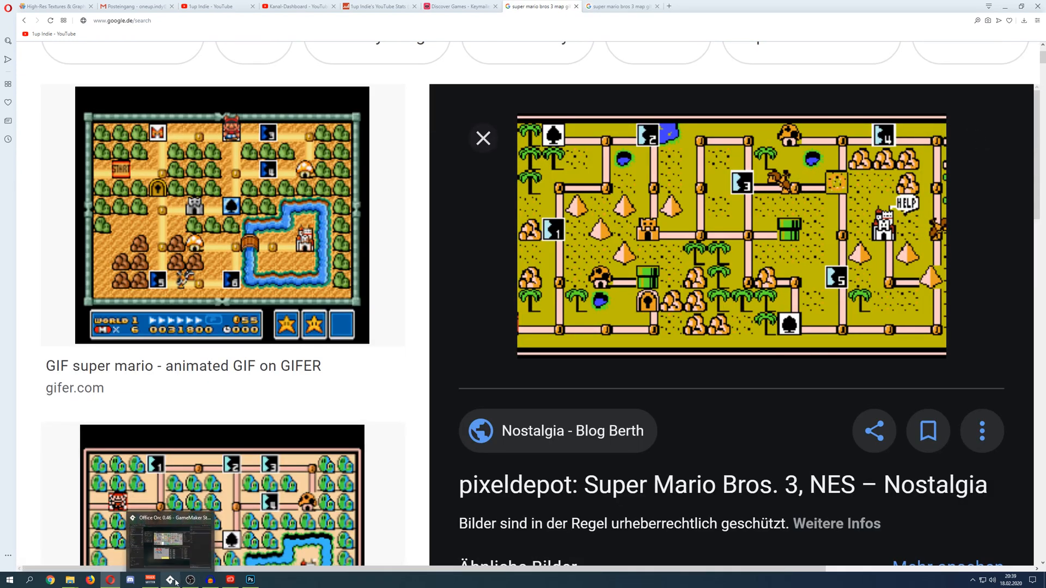
Switch back to the GameMaker project from the taskbar.
left_click(250, 580)
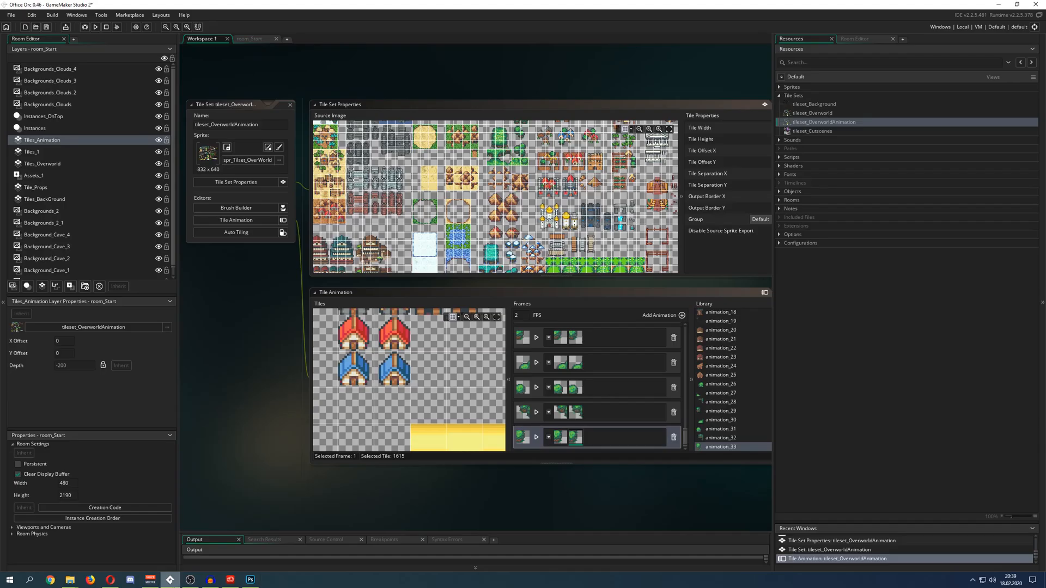
Return to the room_Start overworld map editor.
left_click(254, 39)
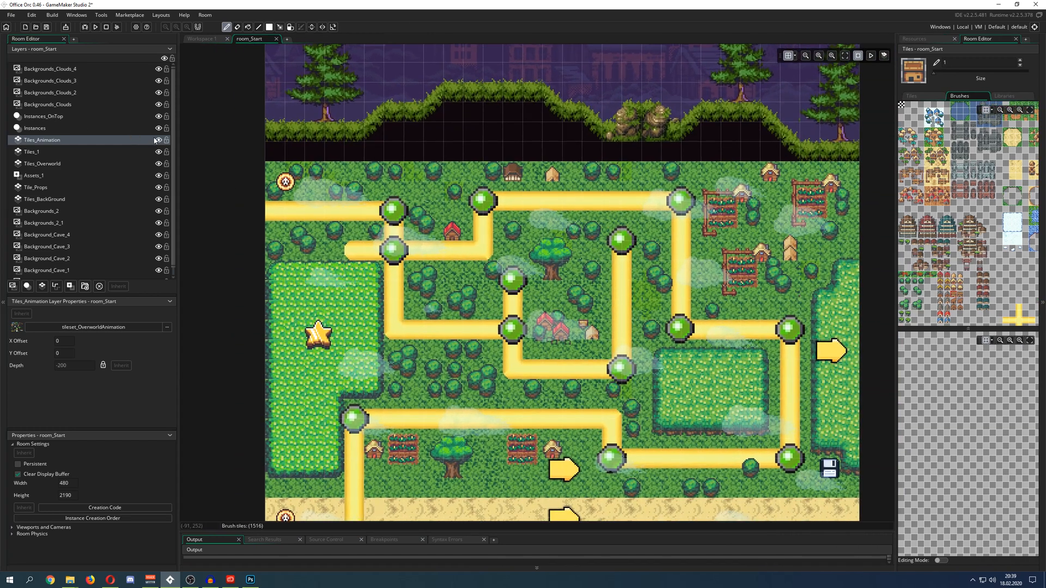
mouse_move(885, 66)
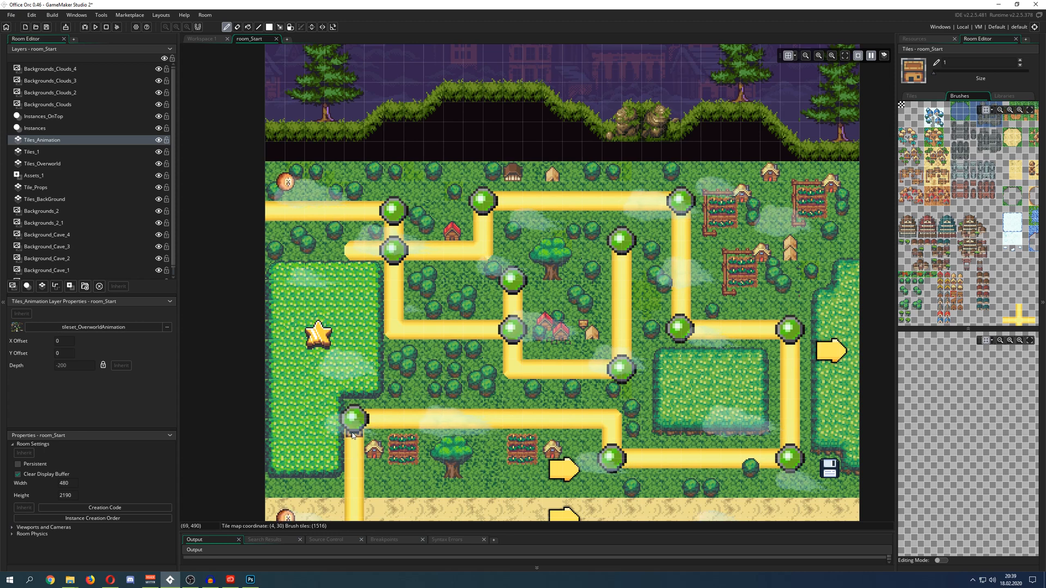
mouse_move(275, 439)
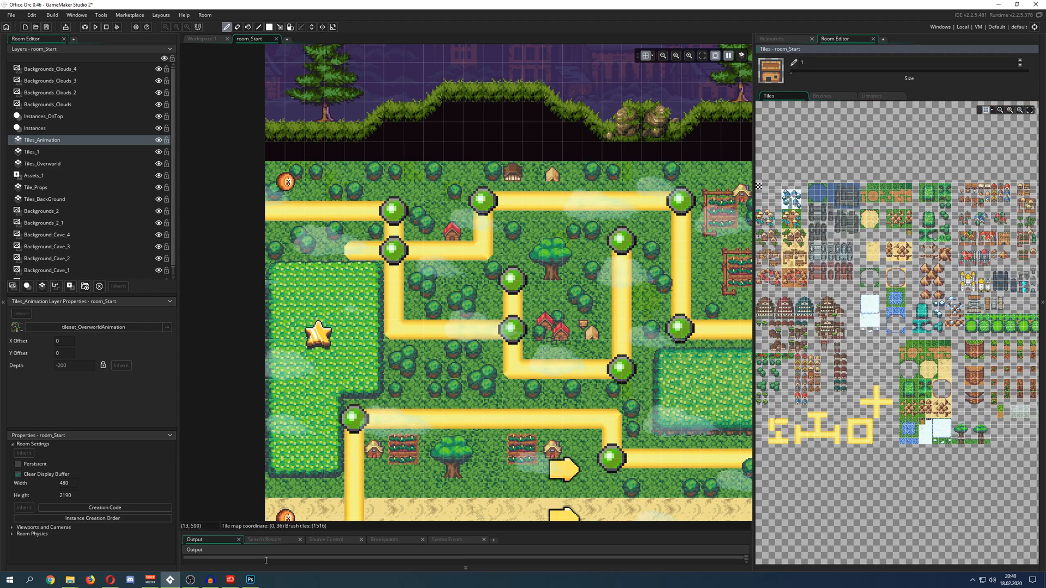
Switch to the overworld tileset image in Photoshop.
left_click(250, 580)
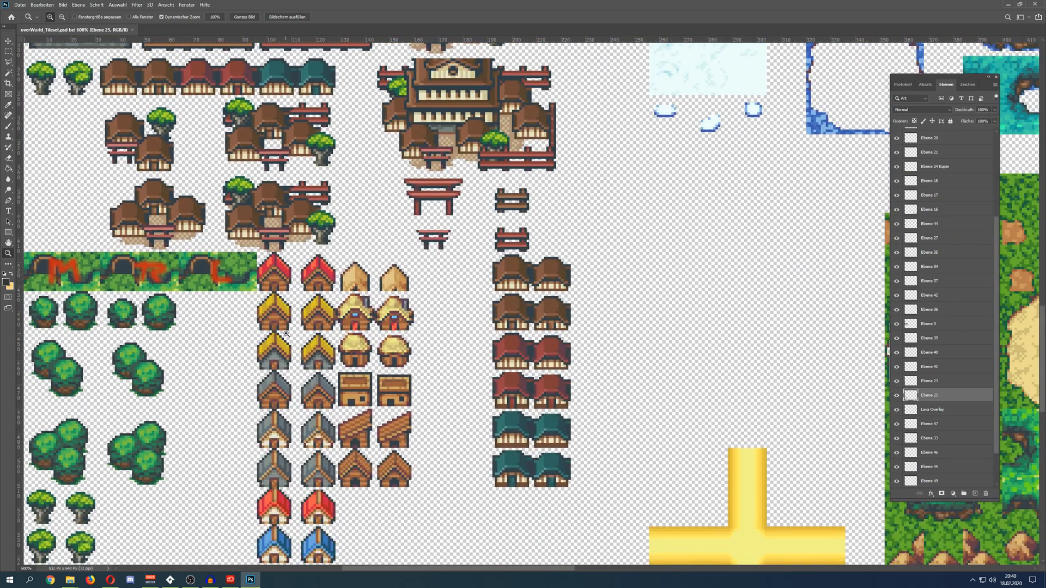
Scroll through the house sprites in the tileset PSD.
scroll("down", 3)
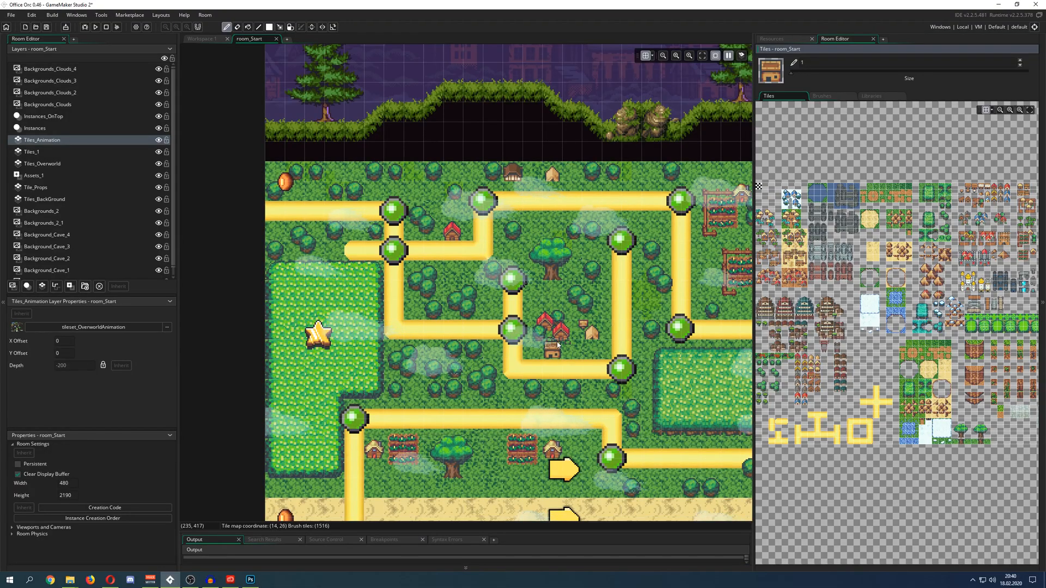
Add a new empty animation in the Tile Animation editor, then return to the room_Start map.
scroll("down", 3)
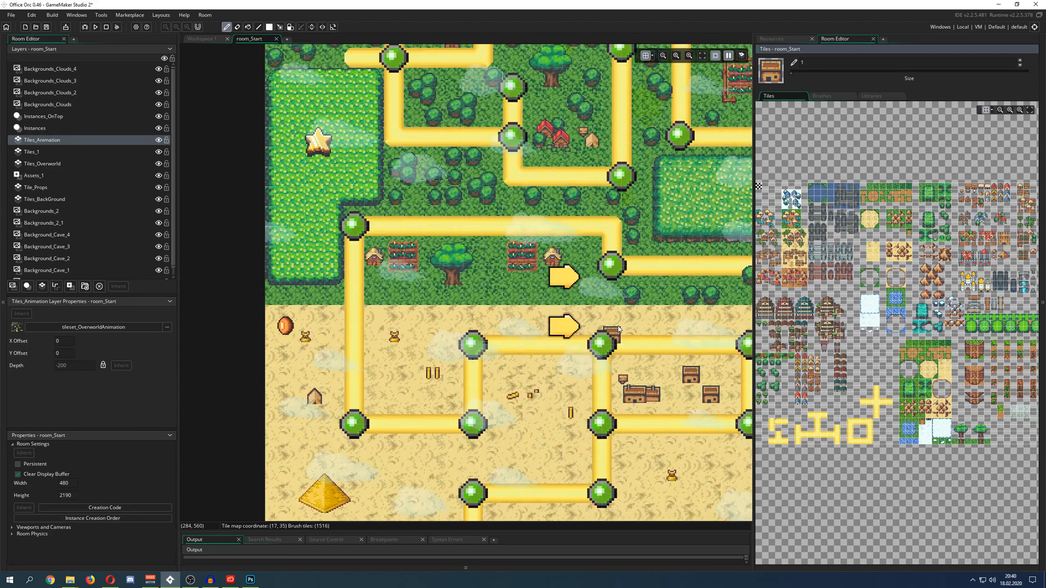
left_click(772, 38)
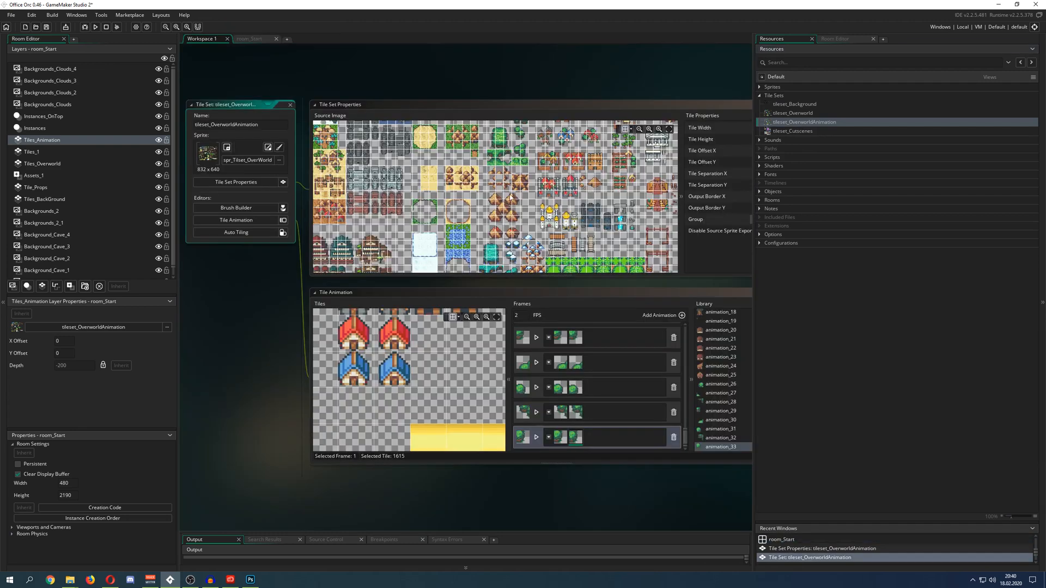
left_click(235, 220)
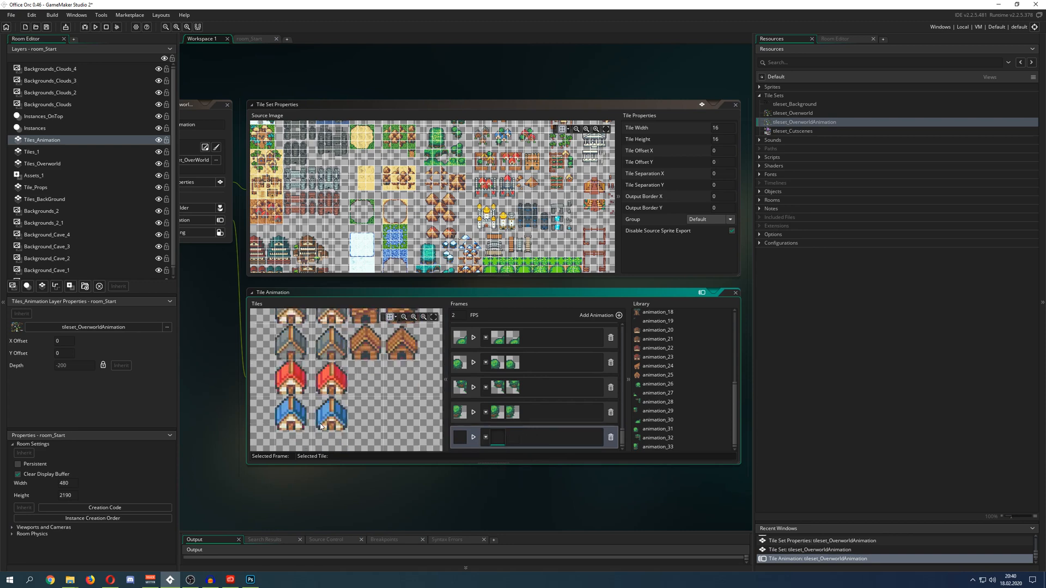
scroll("down", 3)
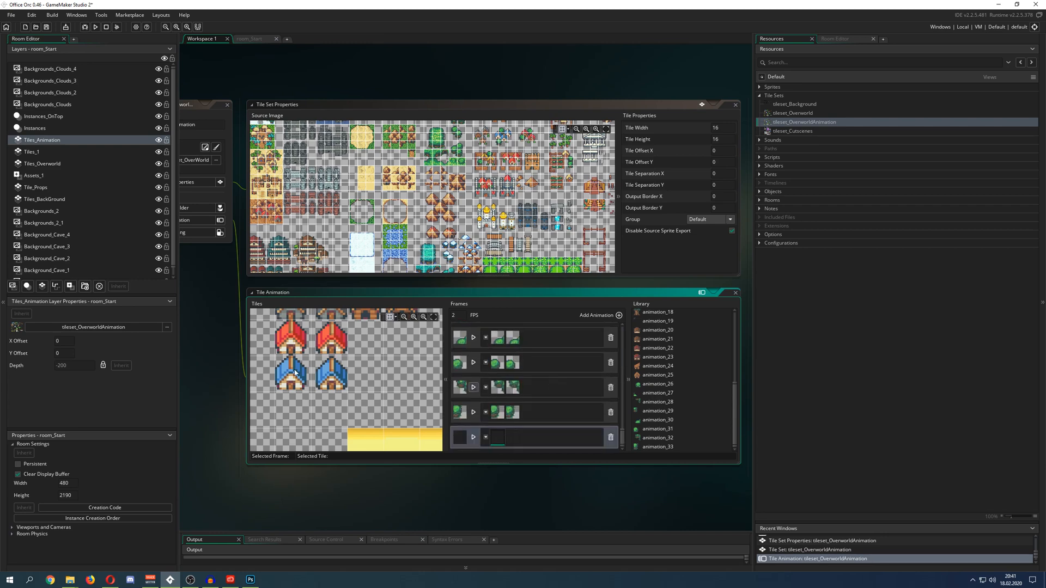
left_click(292, 373)
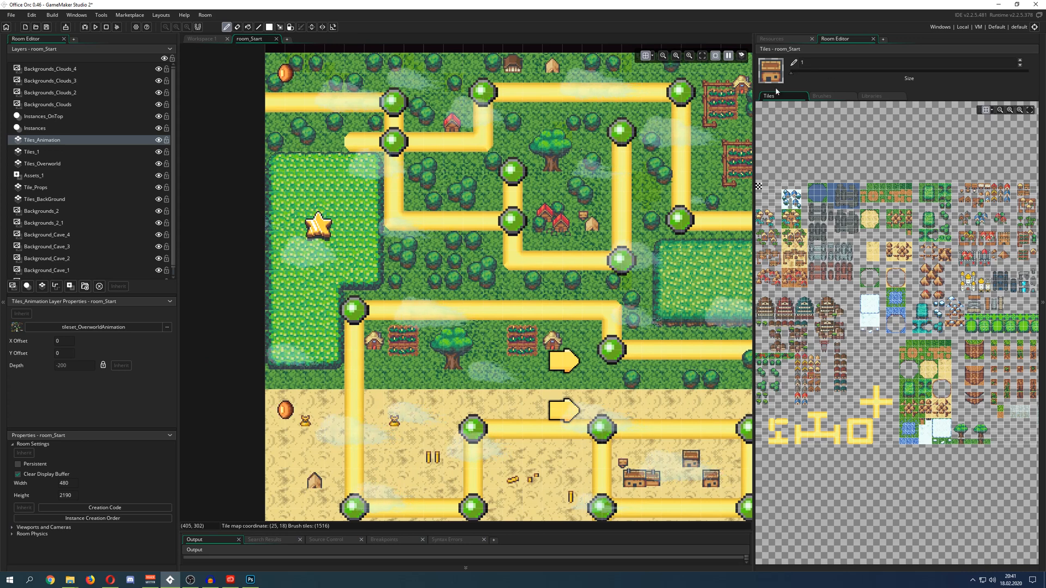
Select the Tiles_Animation layer, show the Animations Library and preview tile animations playing in the room.
left_click(31, 151)
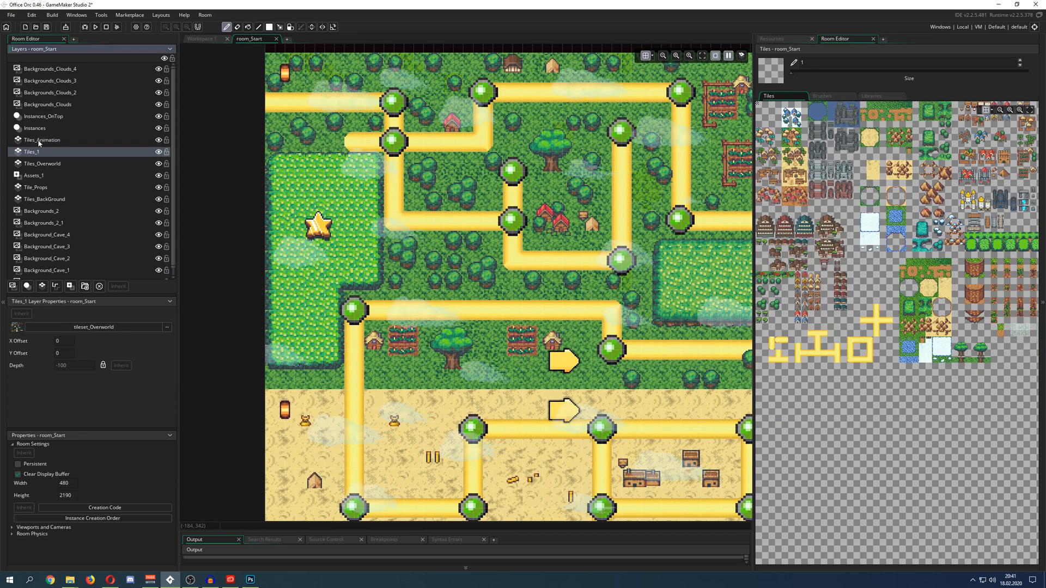
left_click(43, 139)
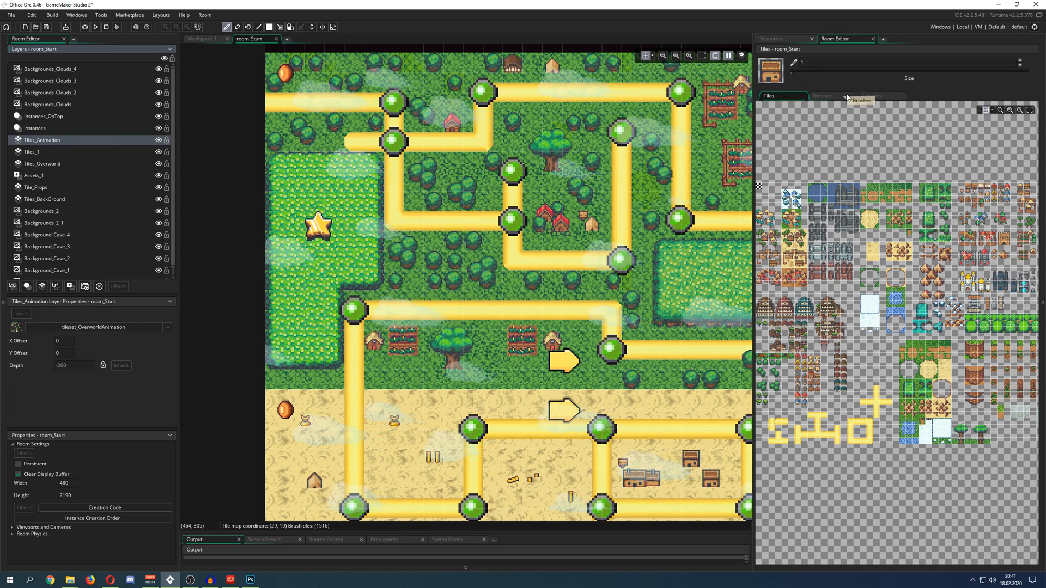
left_click(870, 96)
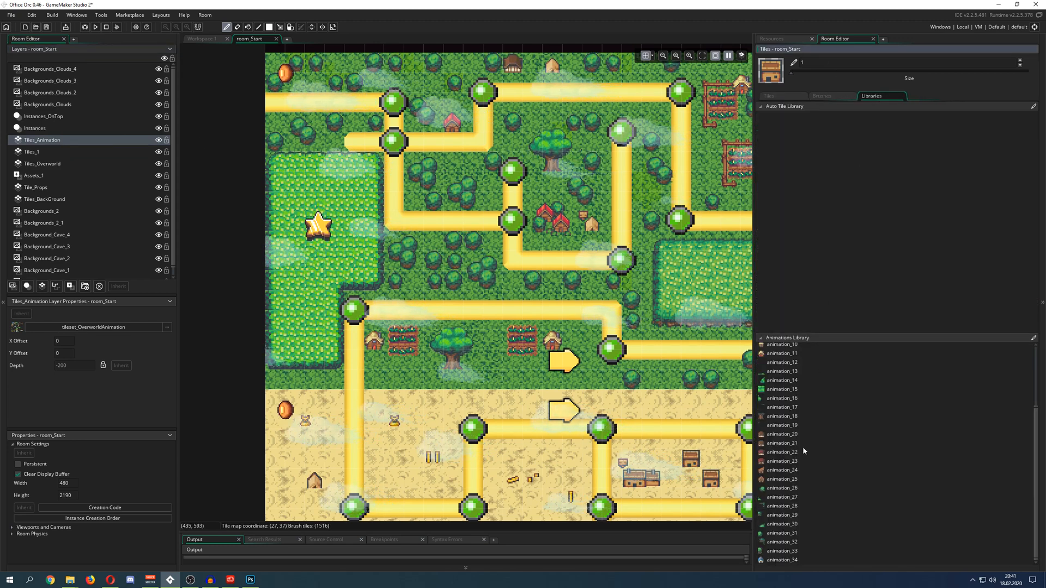
scroll("up", 3)
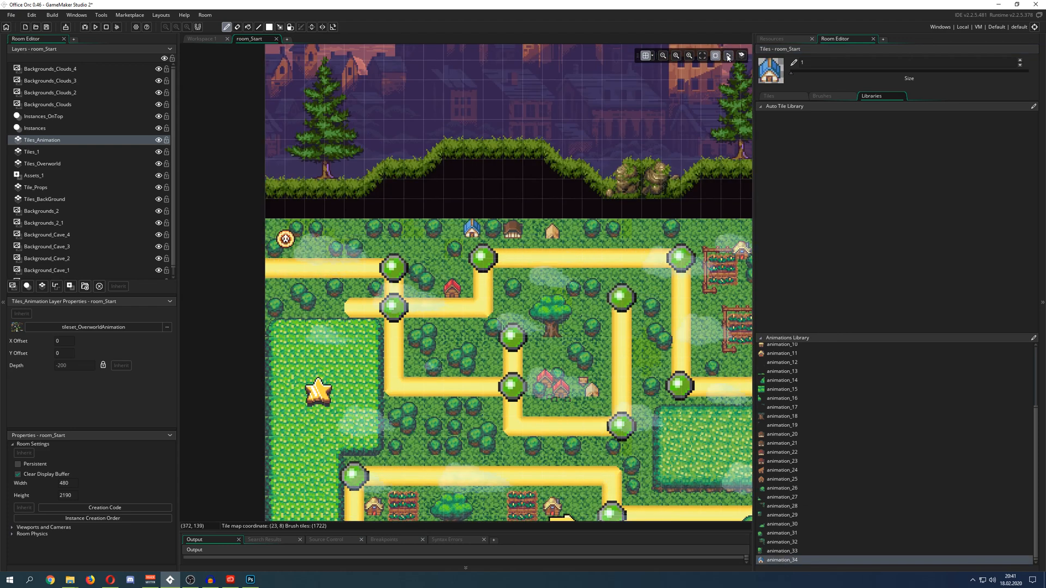
left_click(728, 56)
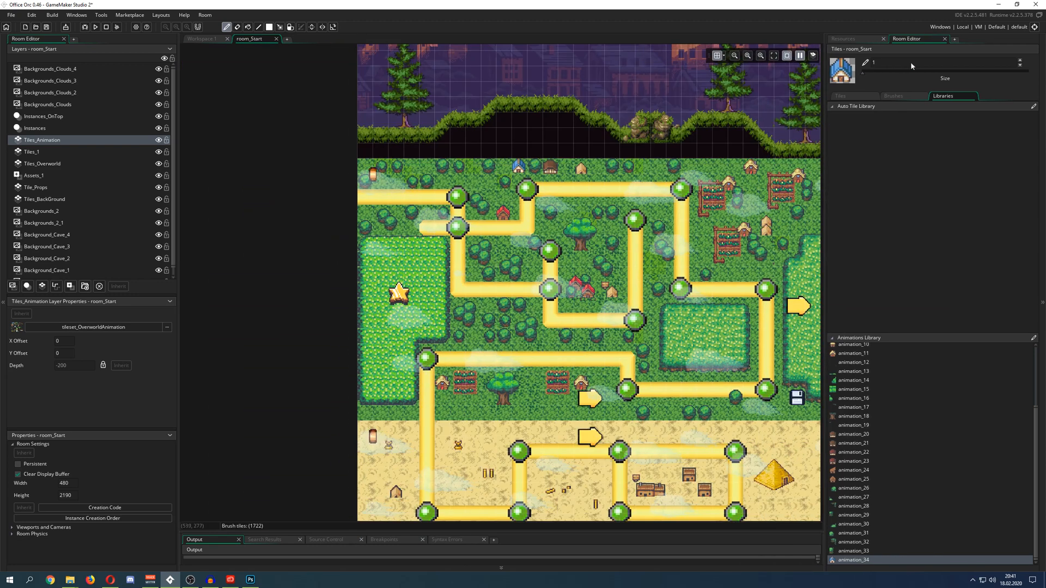
Show the full tile palette for the red house tile, then bring back the animations library.
left_click(841, 96)
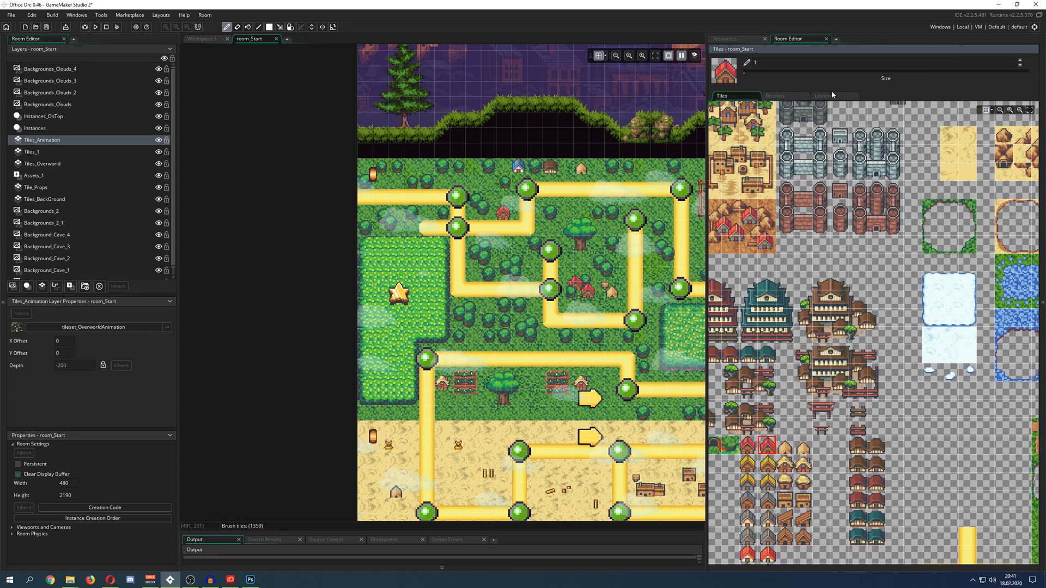
left_click(825, 96)
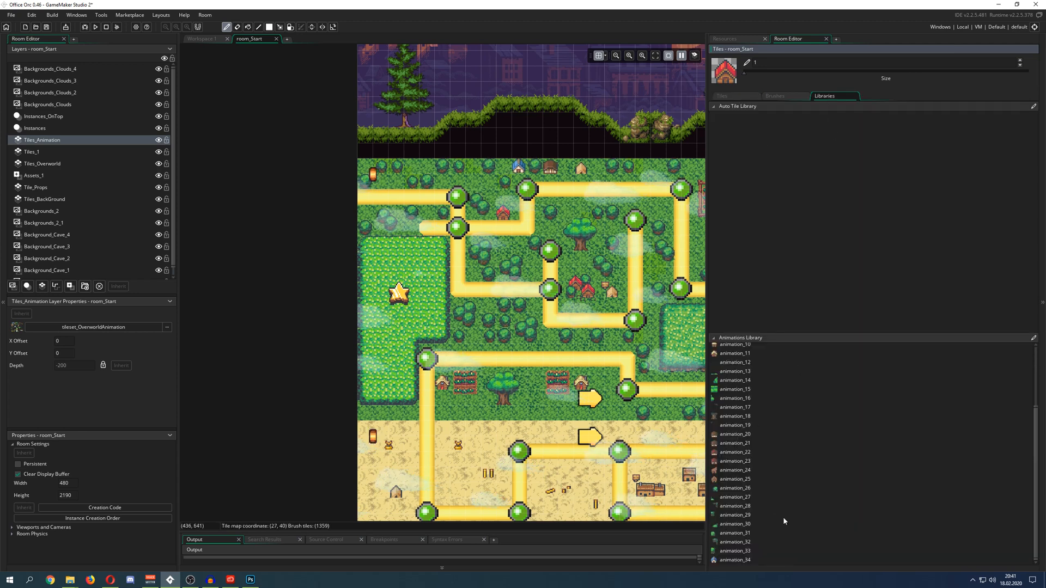